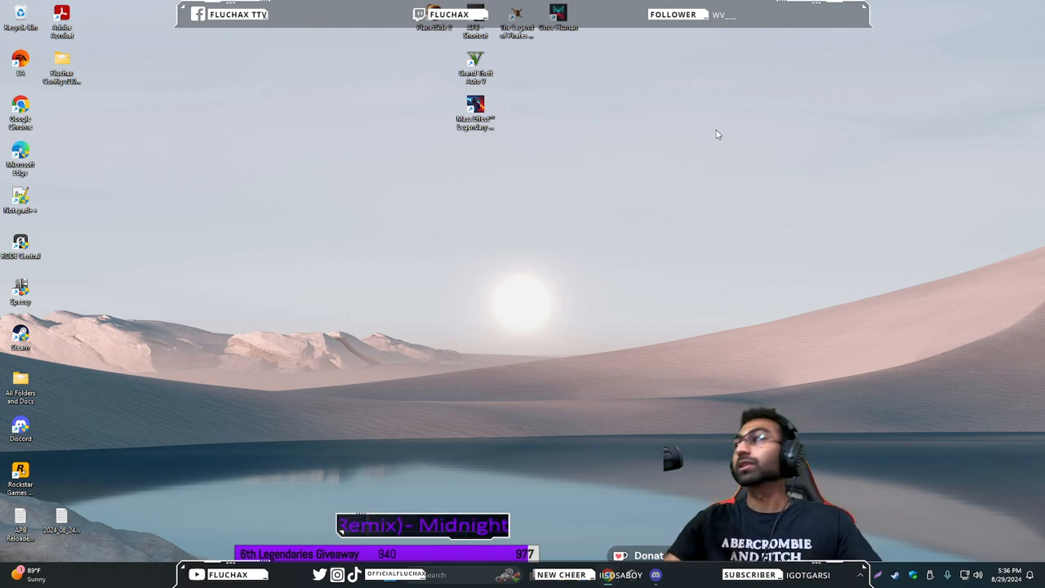
pyautogui.moveTo(640, 150)
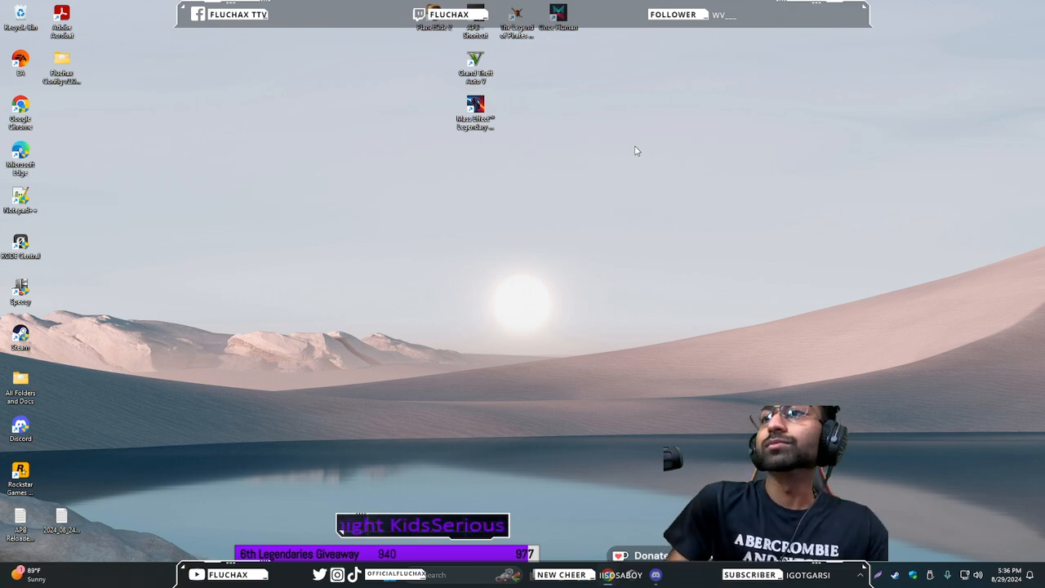
pyautogui.moveTo(535, 218)
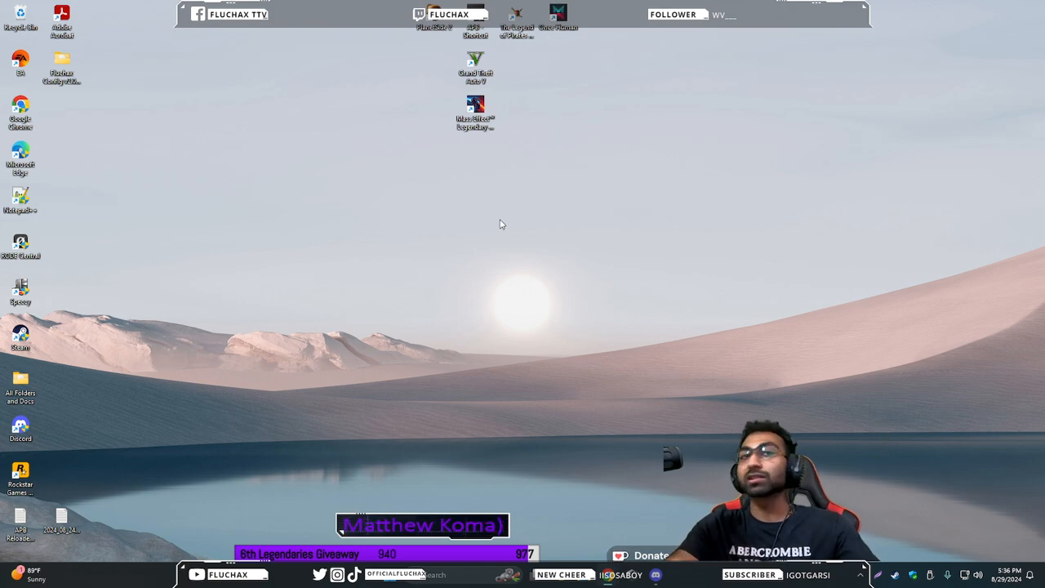
pyautogui.moveTo(459, 249)
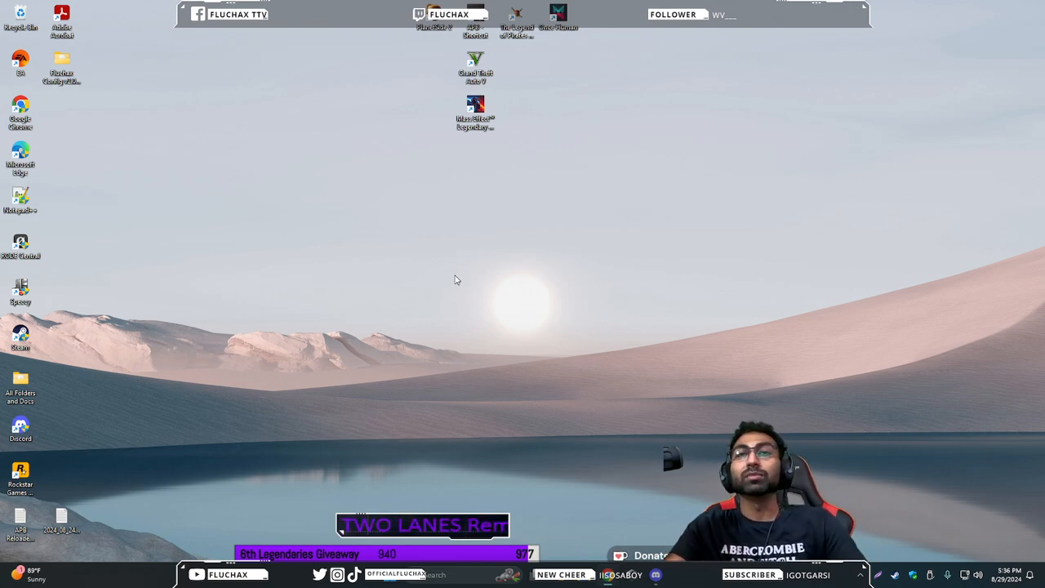
# Bring up the desktop context menu, dismissing it once and reopening it
pyautogui.rightClick(657, 200)
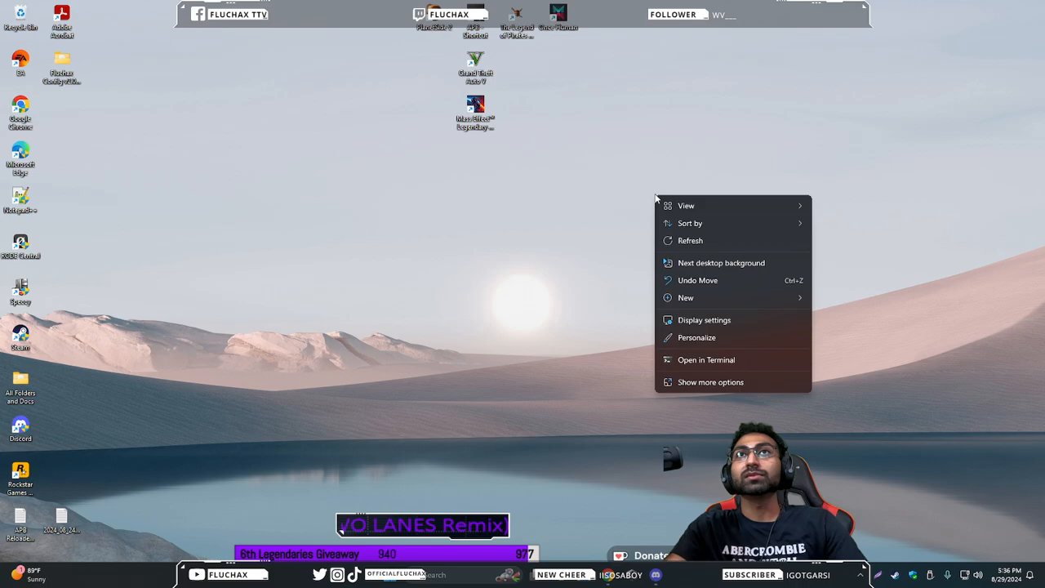
pyautogui.moveTo(699, 241)
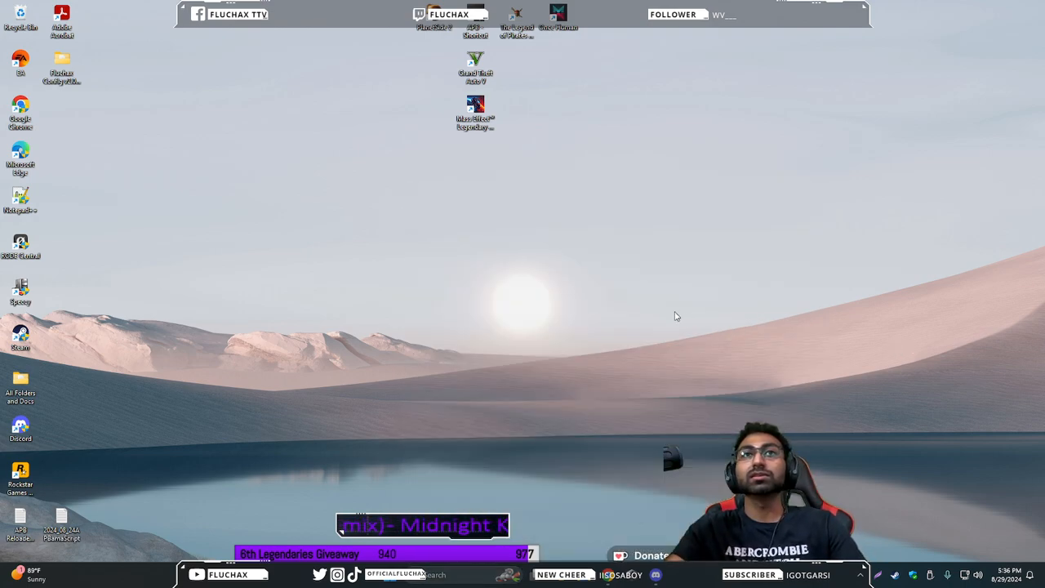
pyautogui.rightClick(676, 316)
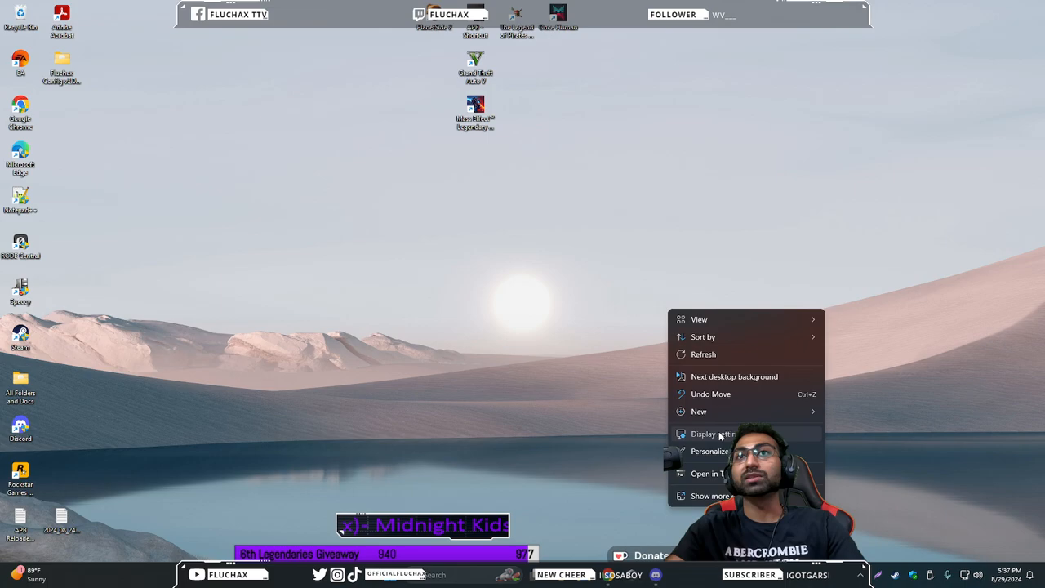
# Open Display settings and review the resolution choices, keeping 1920 × 1080 unchanged
pyautogui.click(713, 434)
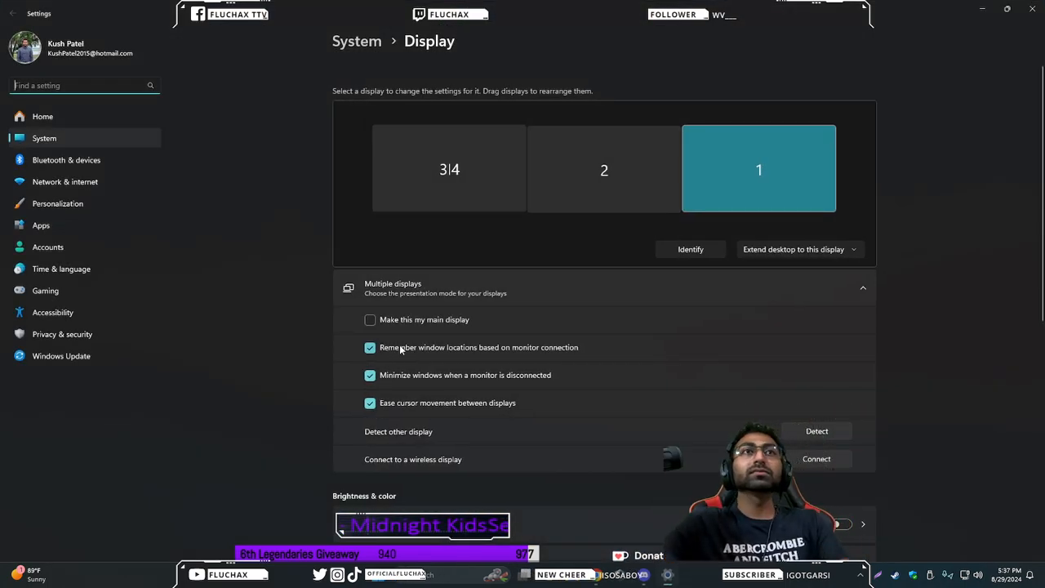
pyautogui.moveTo(184, 220)
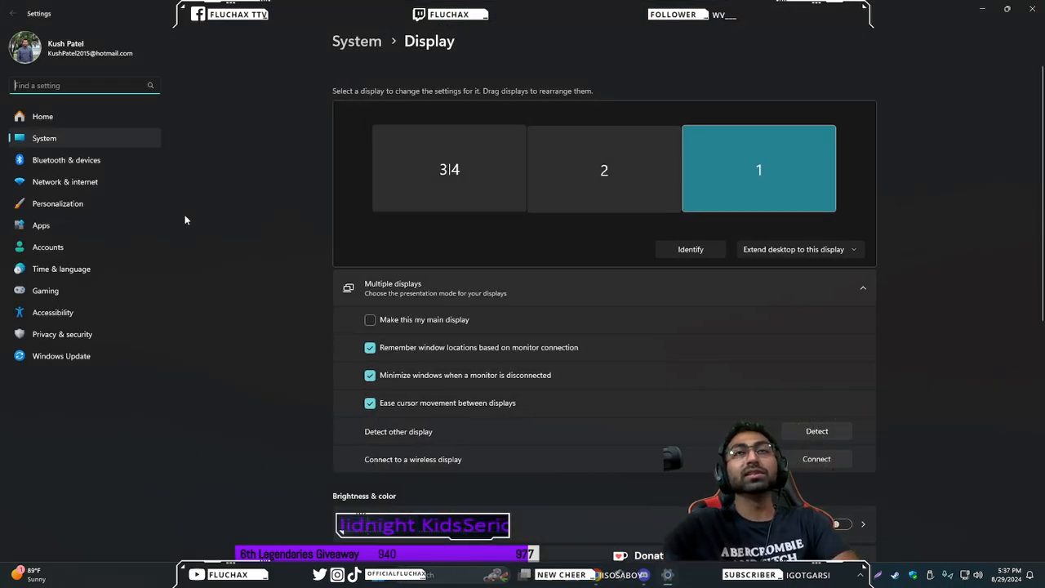
pyautogui.scroll(-3)
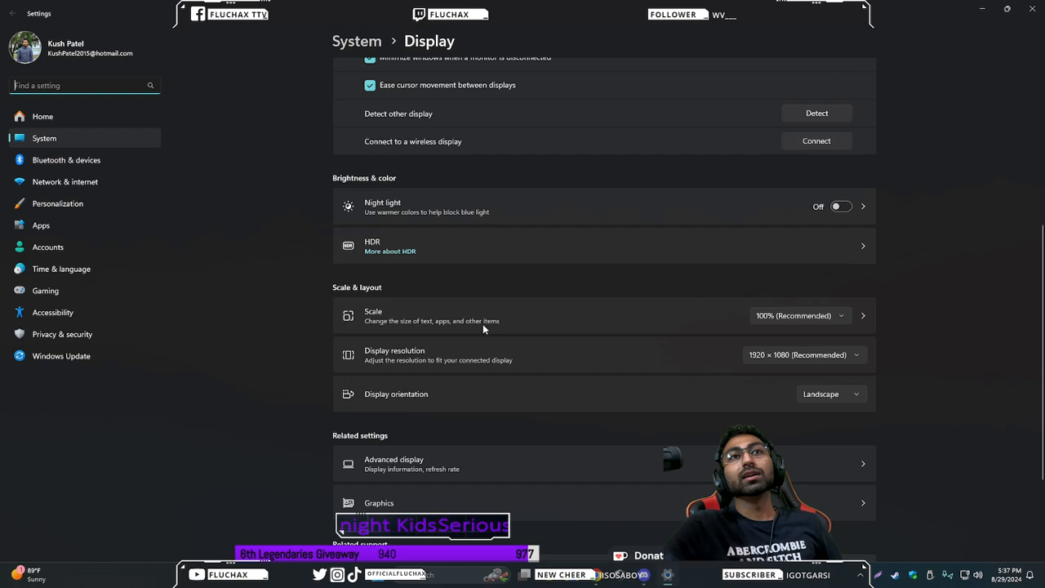
pyautogui.scroll(-3)
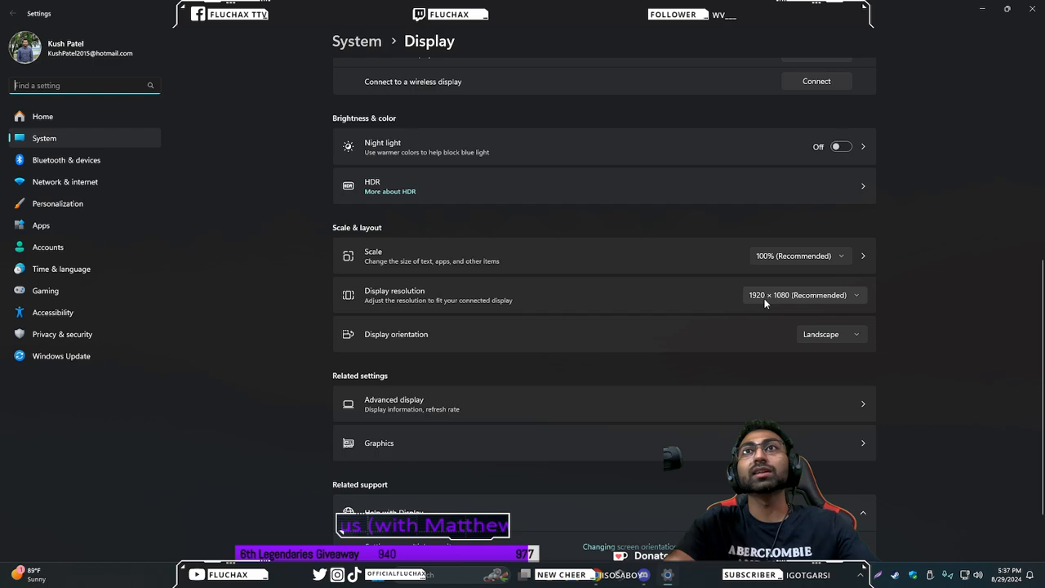
pyautogui.click(805, 295)
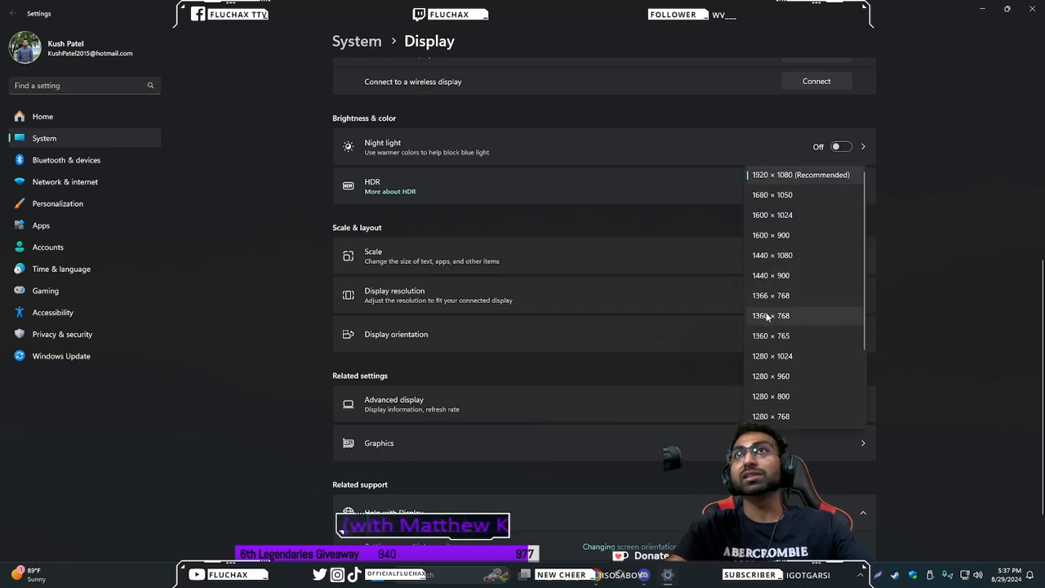
pyautogui.moveTo(901, 295)
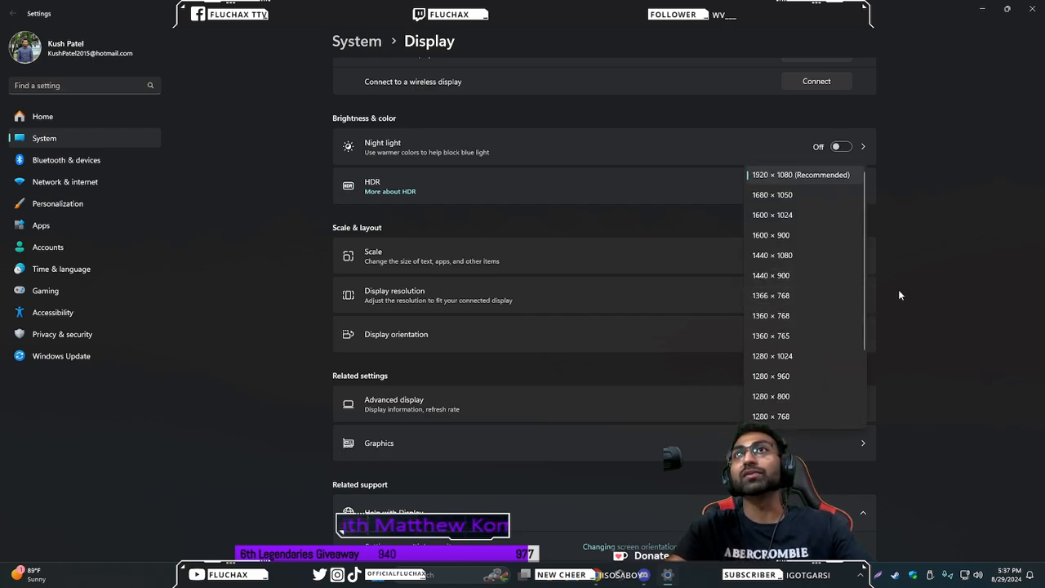
pyautogui.click(801, 174)
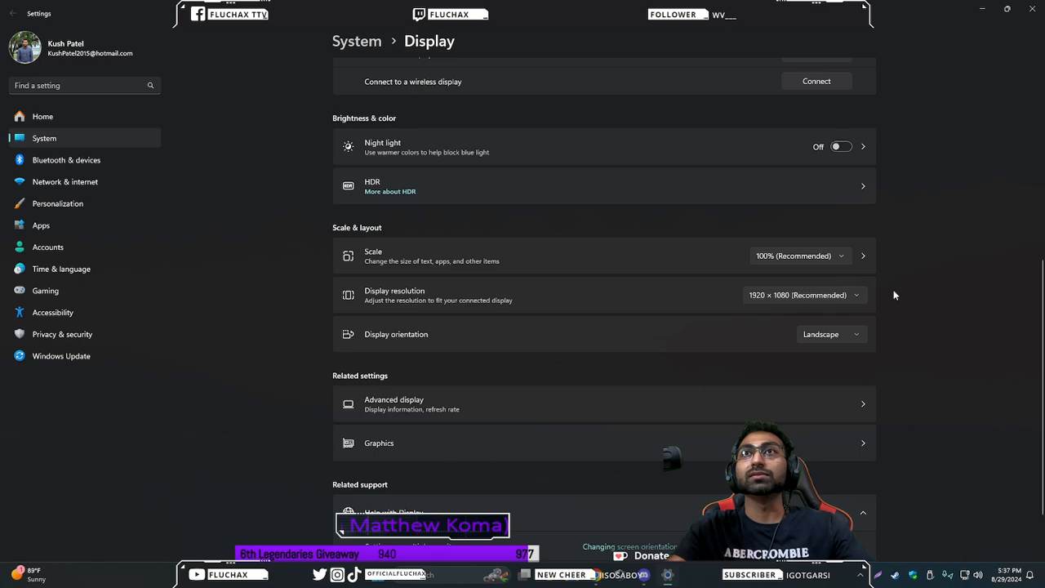
pyautogui.scroll(-3)
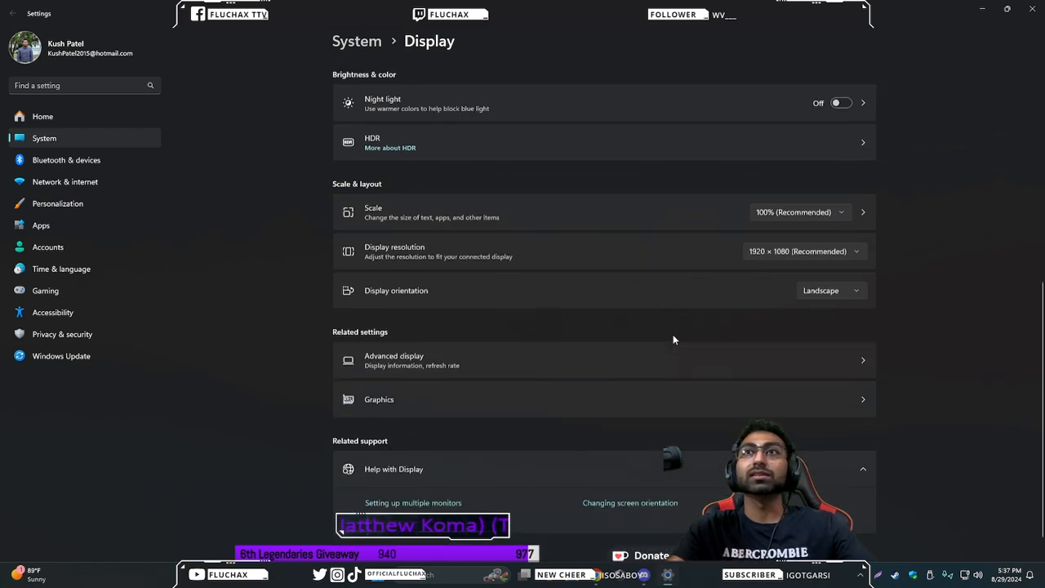
# Scroll down the Display page toward Advanced display
pyautogui.scroll(-3)
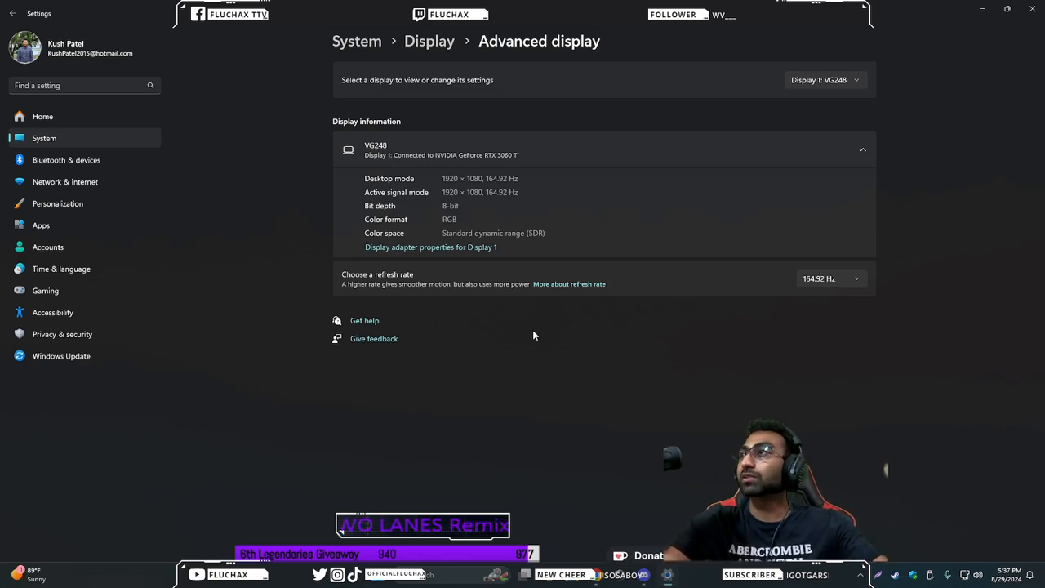
pyautogui.moveTo(580, 302)
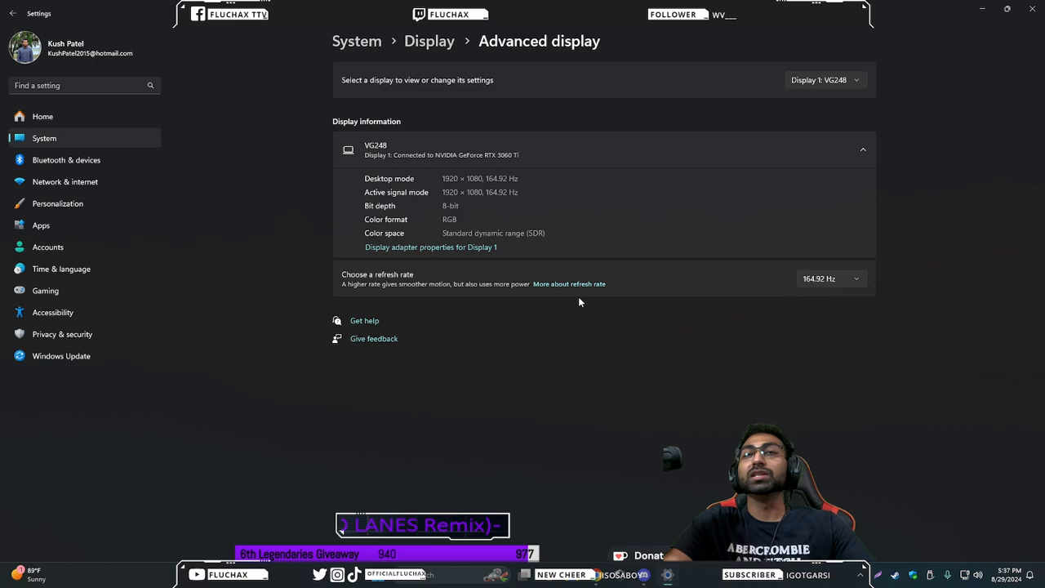
pyautogui.moveTo(491, 323)
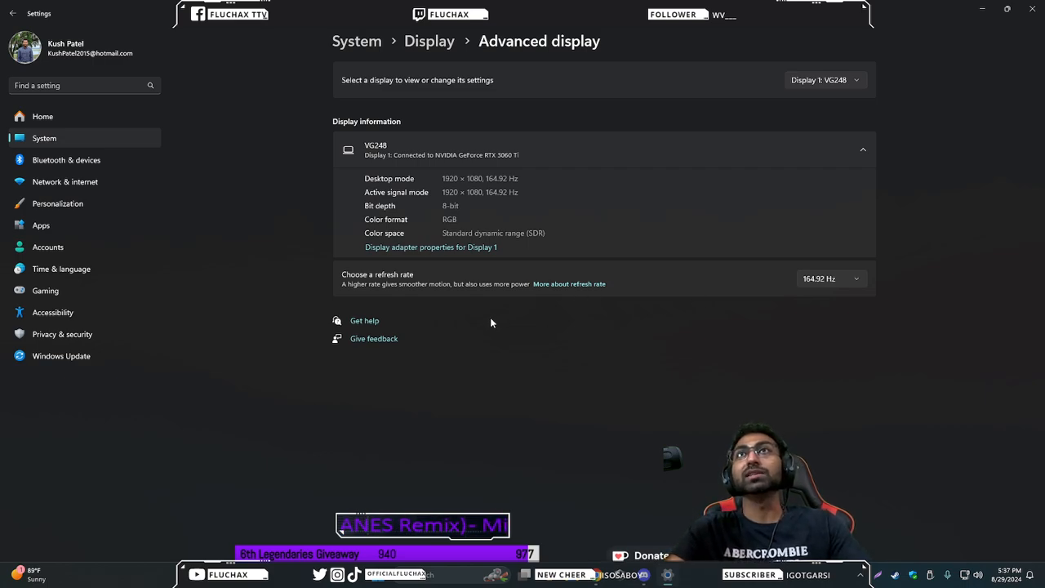
# Select the LG ULTRAGEAR display and keep its refresh rate at 164.96 Hz
pyautogui.click(825, 79)
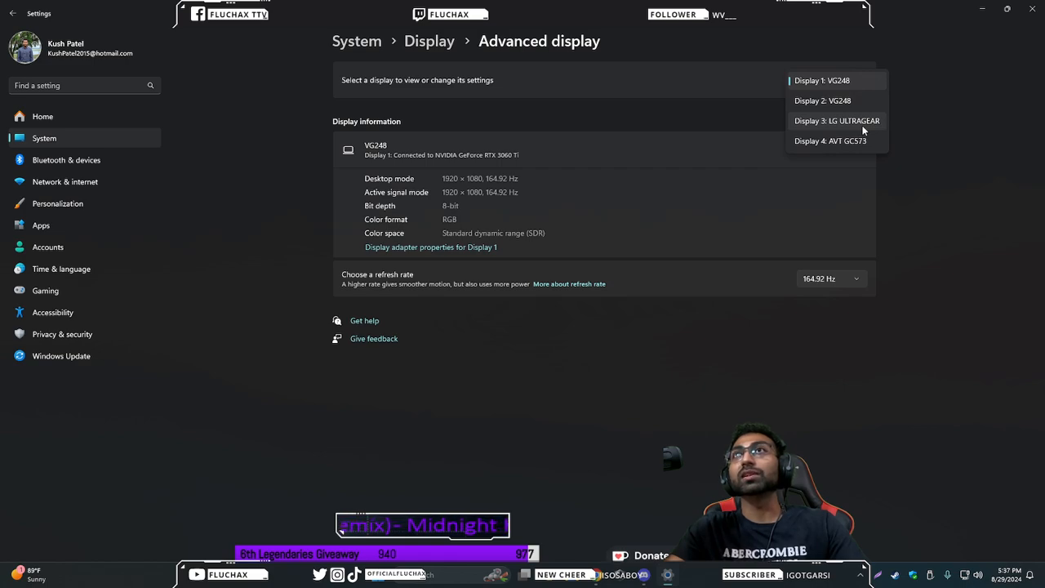
pyautogui.click(837, 120)
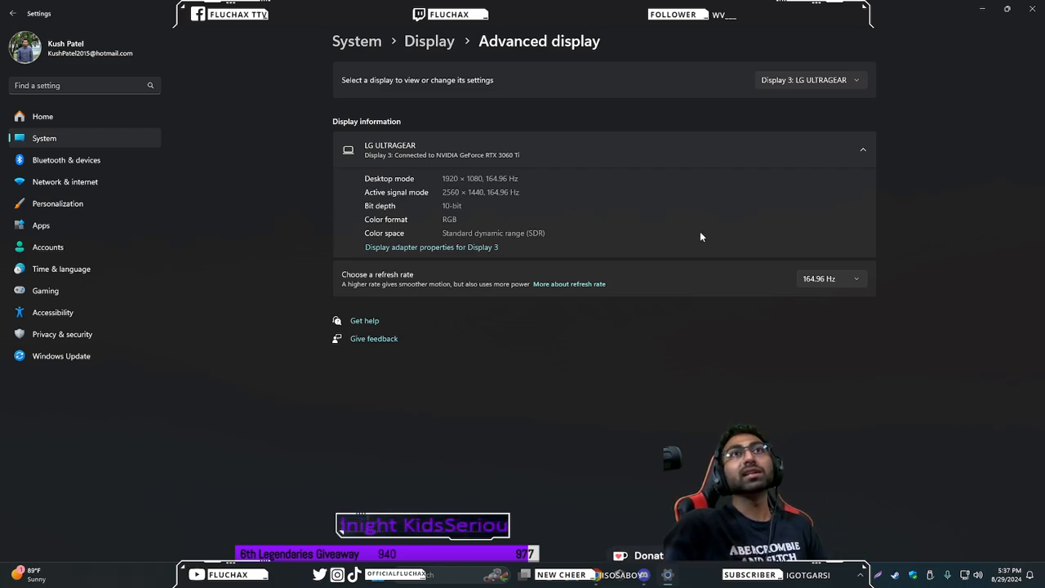
pyautogui.click(831, 279)
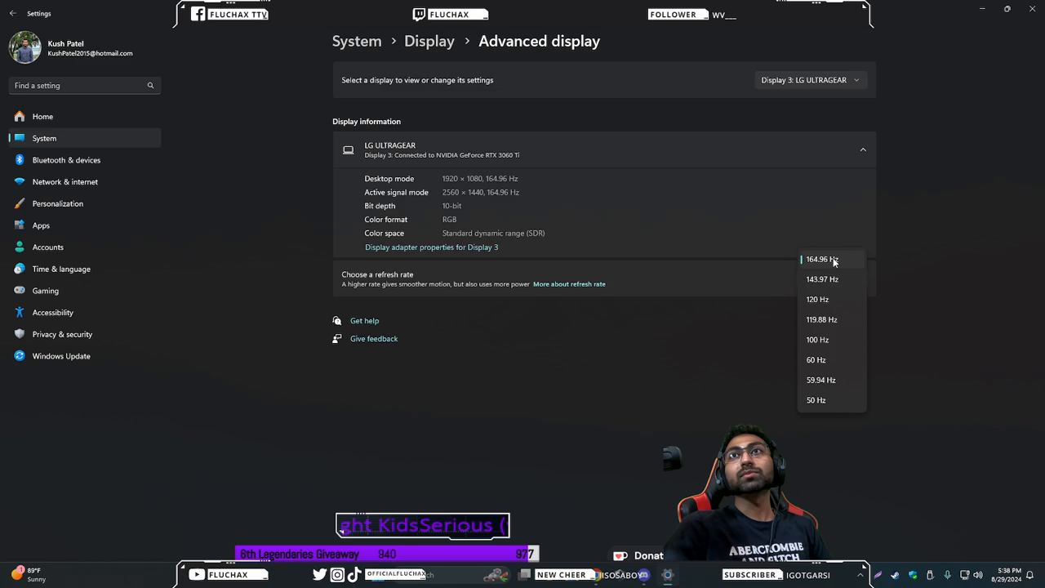
pyautogui.moveTo(667, 365)
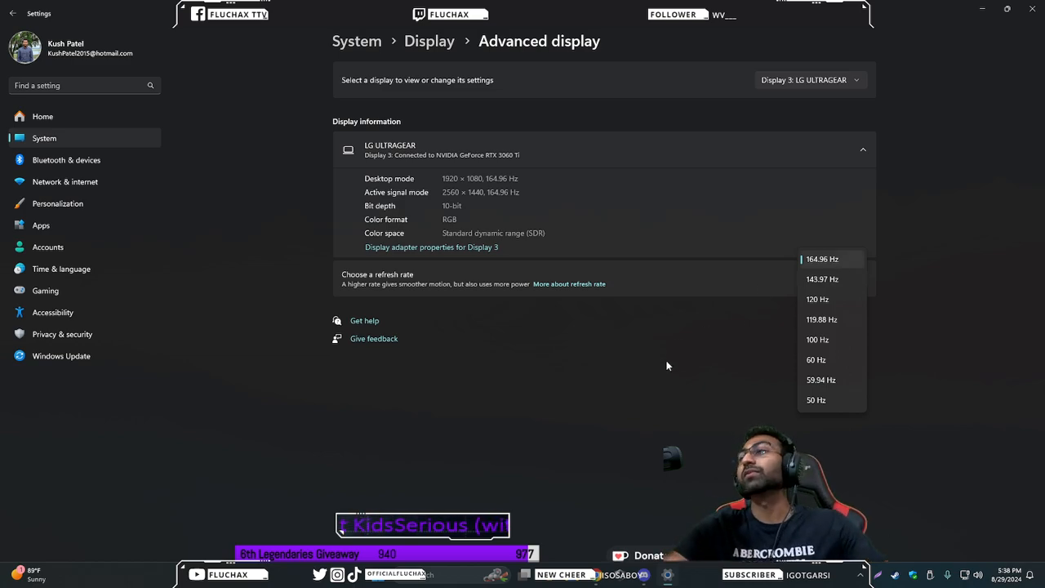
pyautogui.moveTo(827, 264)
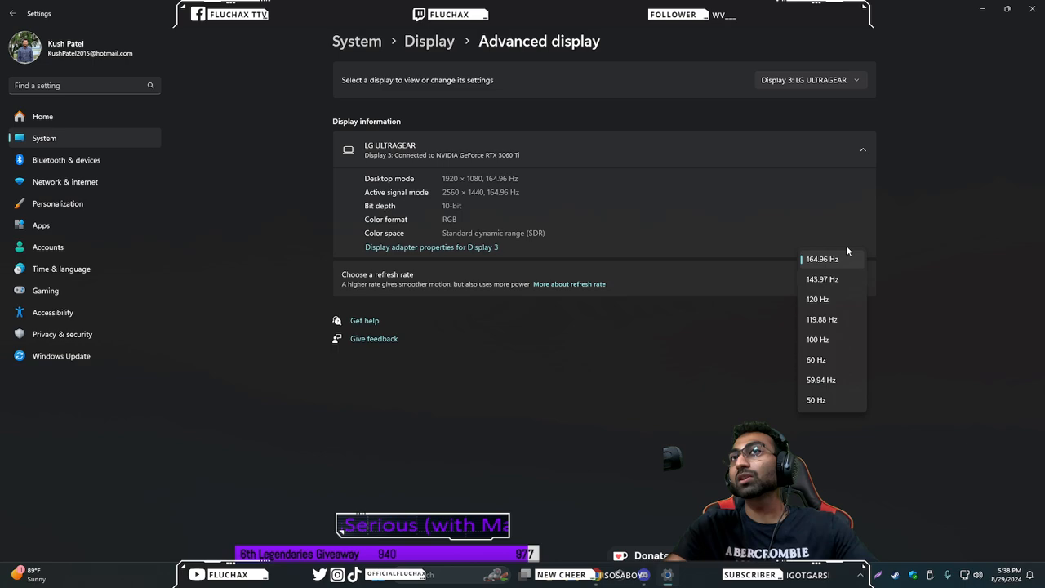
pyautogui.moveTo(812, 268)
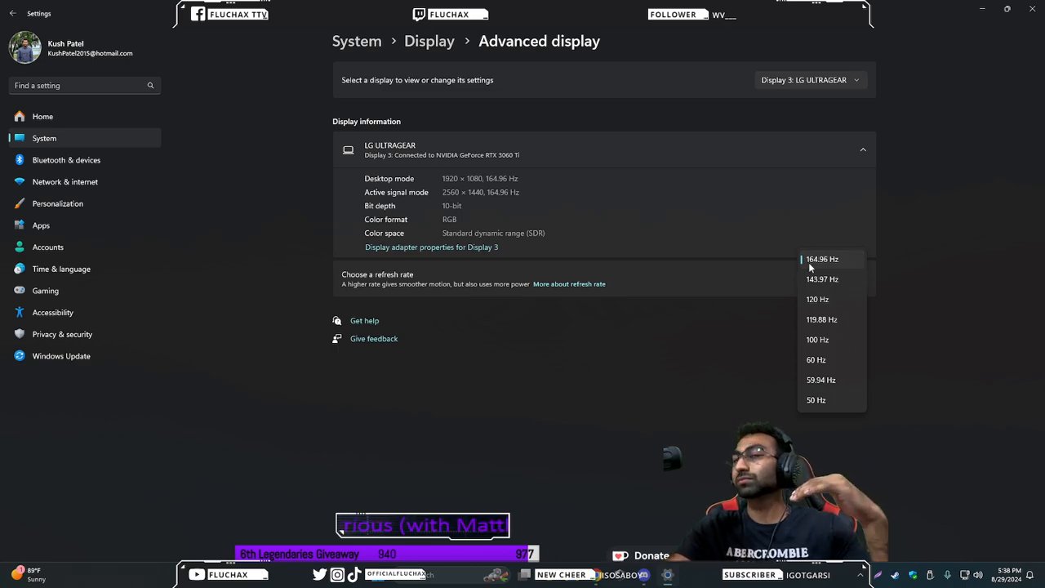
pyautogui.click(823, 259)
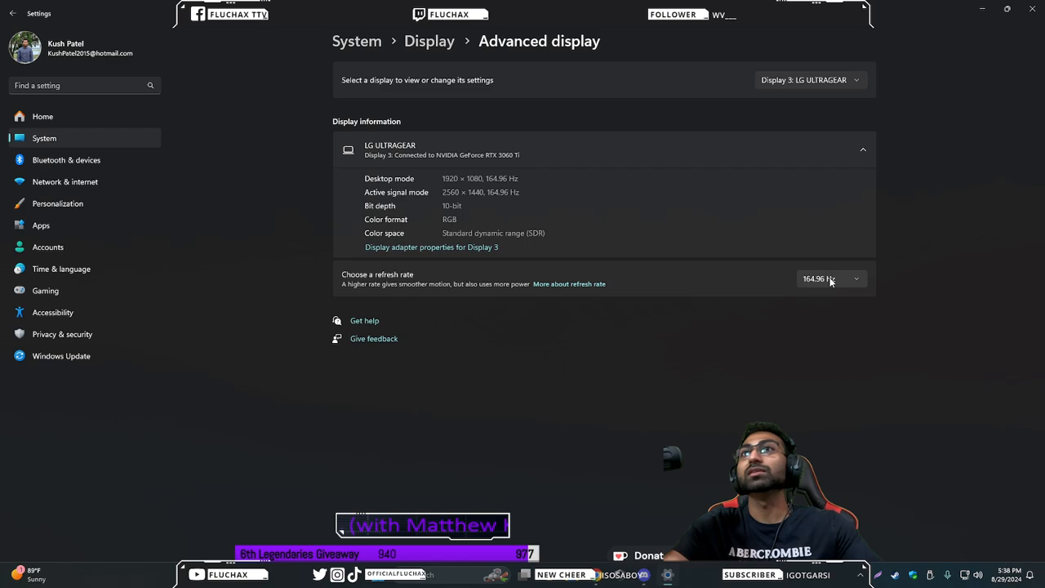
pyautogui.moveTo(495, 351)
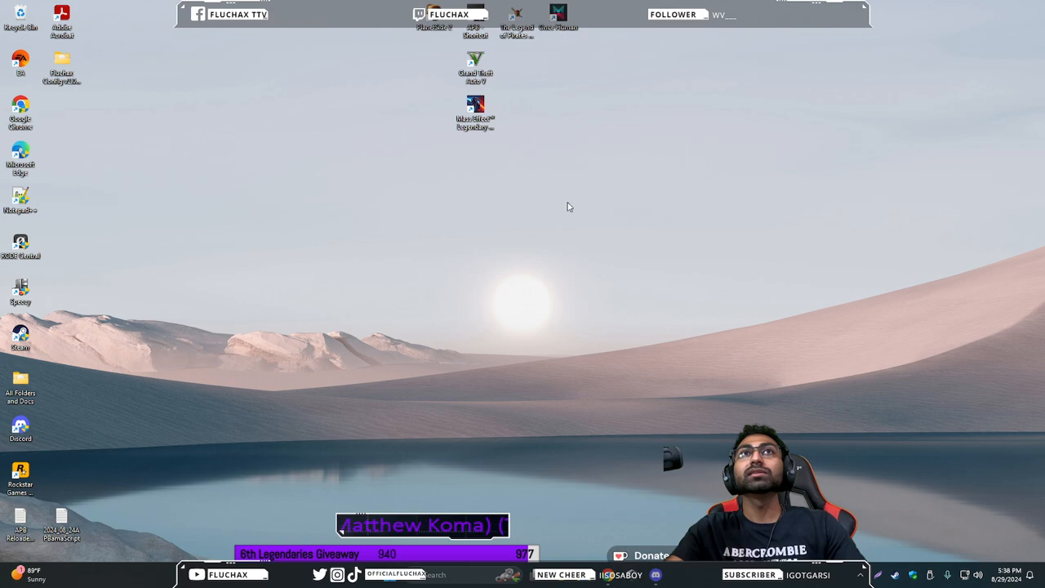
# Launch NVIDIA Control Panel from the desktop menu and pick the desktop size task
pyautogui.rightClick(569, 206)
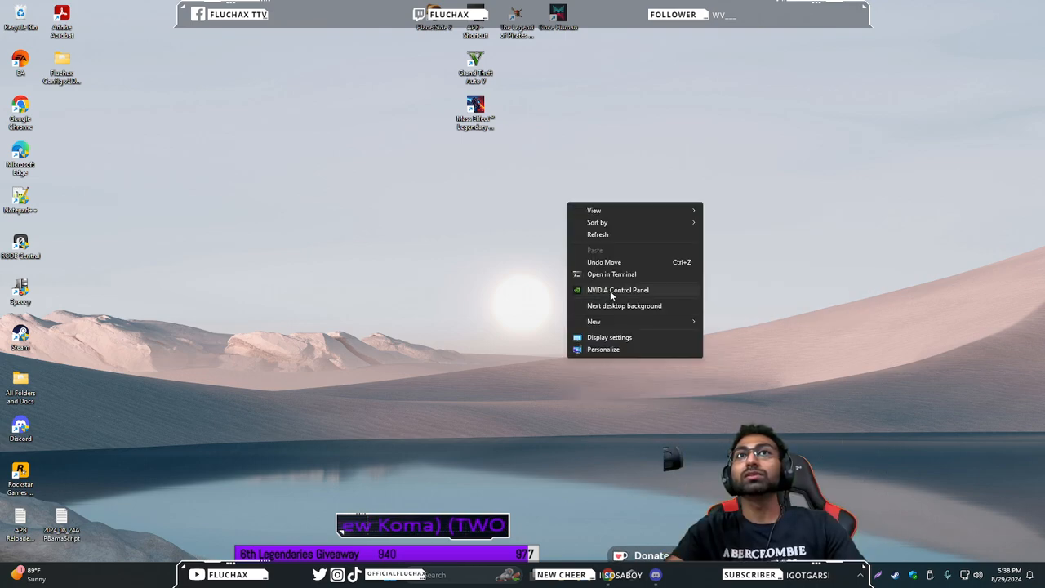
pyautogui.click(617, 298)
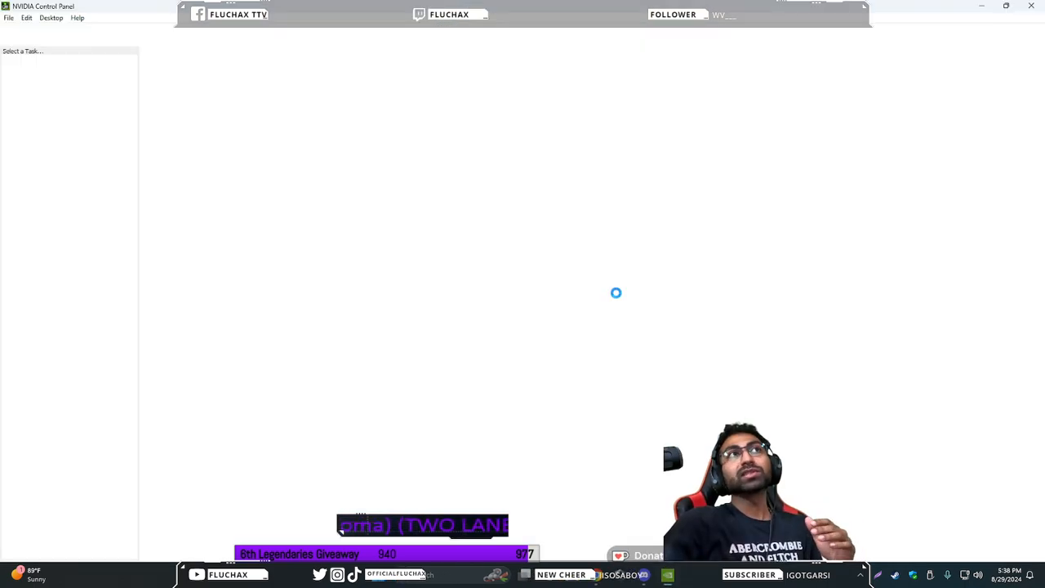
pyautogui.click(52, 79)
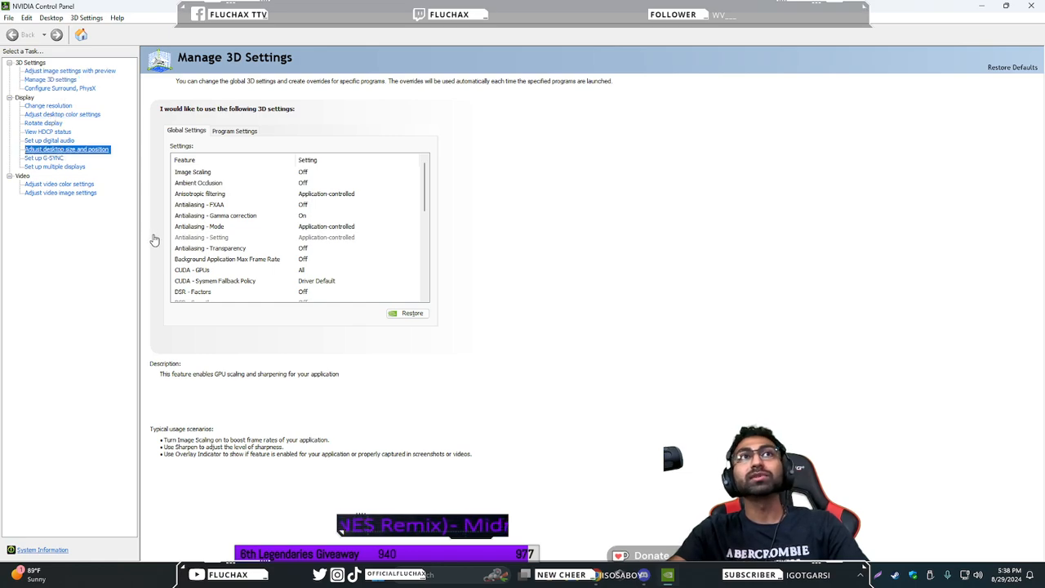
# Open Adjust desktop size and position with Full-screen scaling on the LG display
pyautogui.click(66, 150)
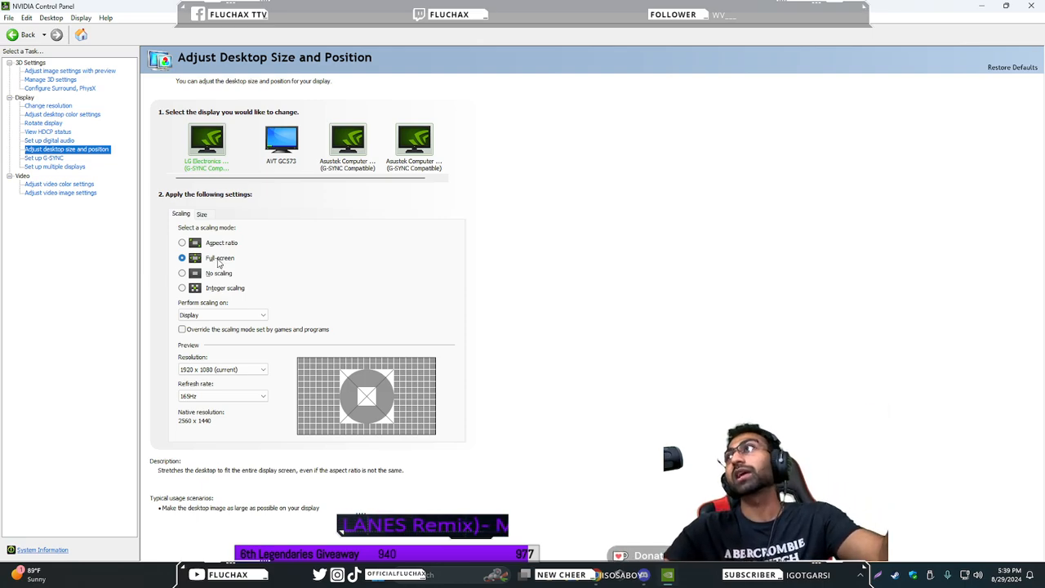
pyautogui.moveTo(687, 302)
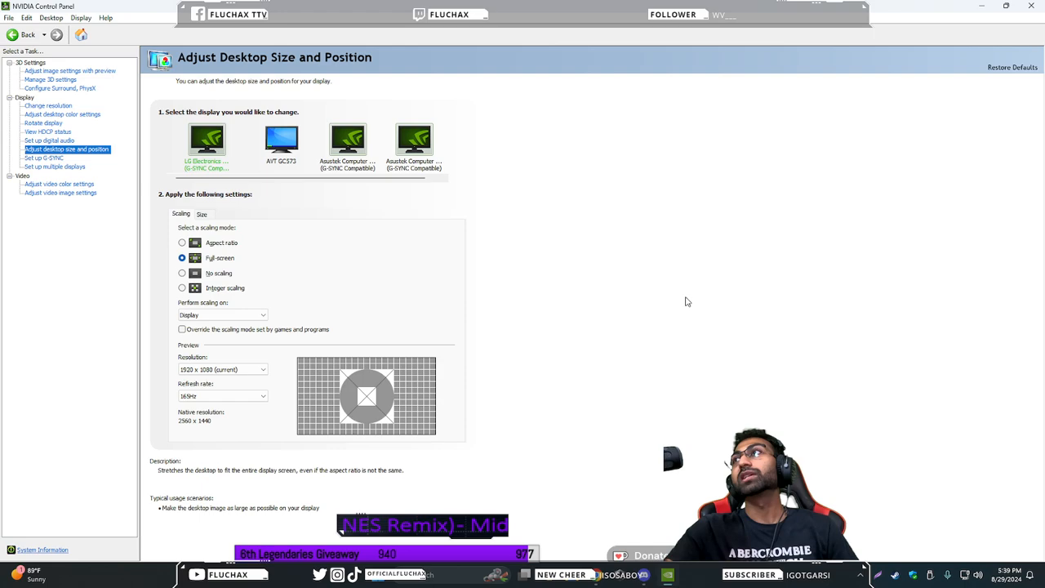
pyautogui.moveTo(343, 343)
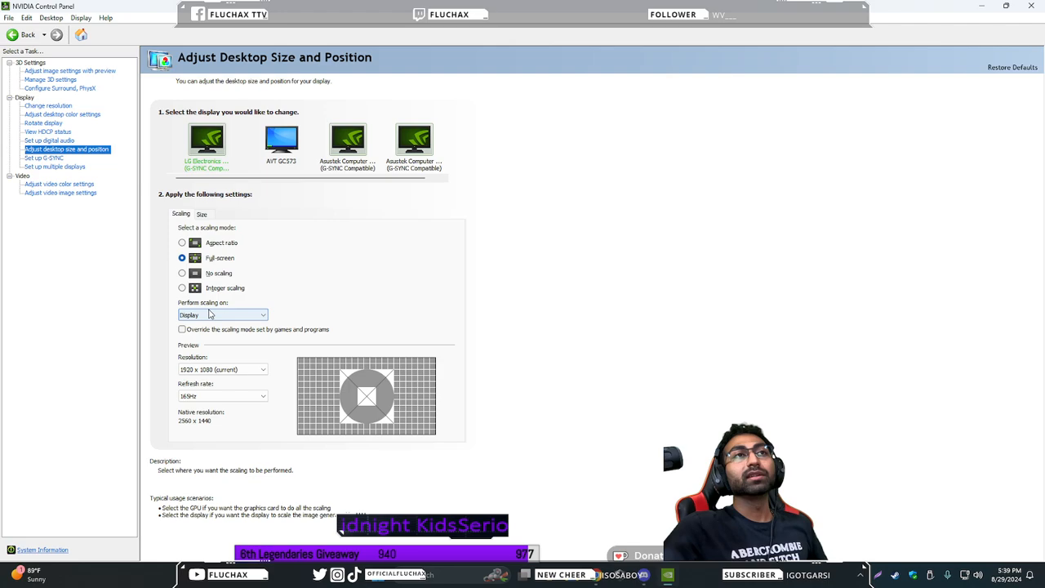
# Review the Perform scaling on options and keep scaling on Display
pyautogui.click(222, 315)
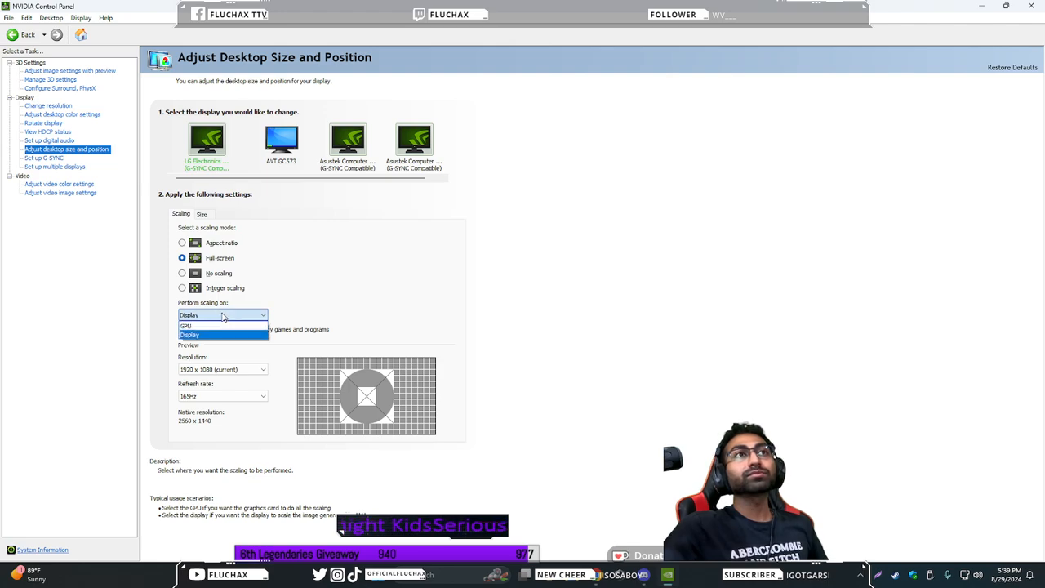
pyautogui.moveTo(222, 326)
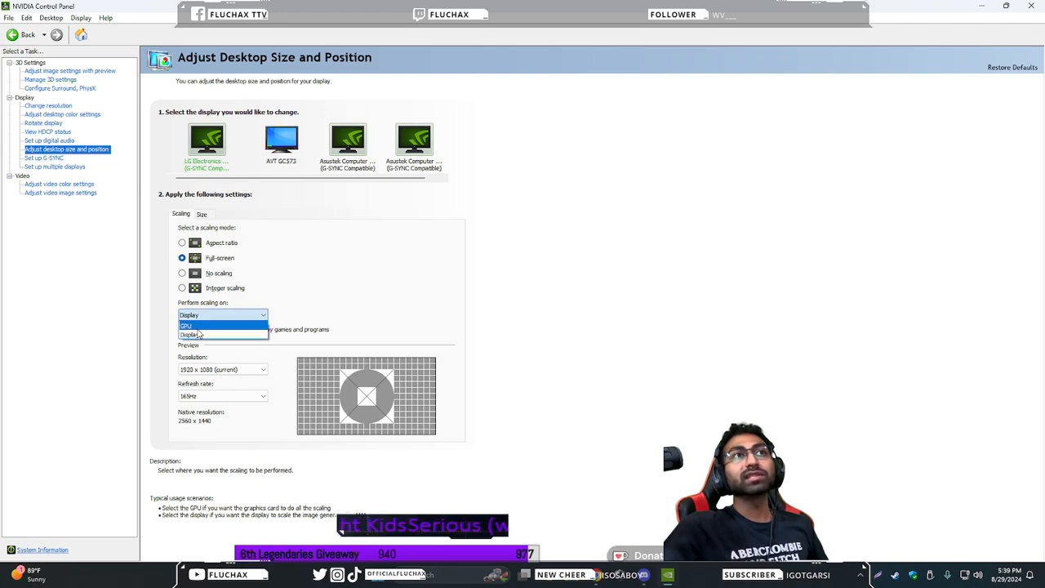
pyautogui.click(196, 335)
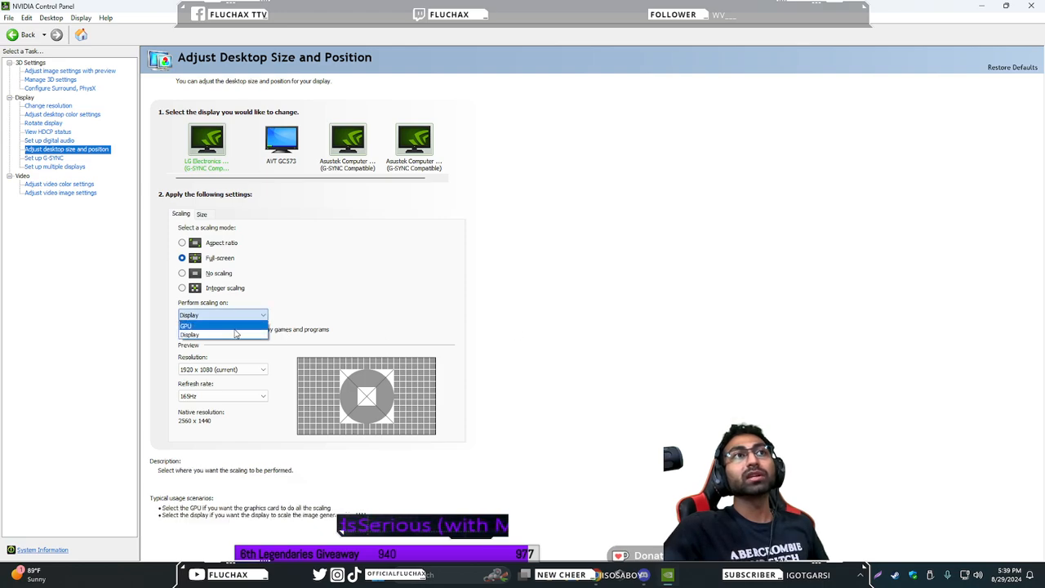
pyautogui.click(188, 335)
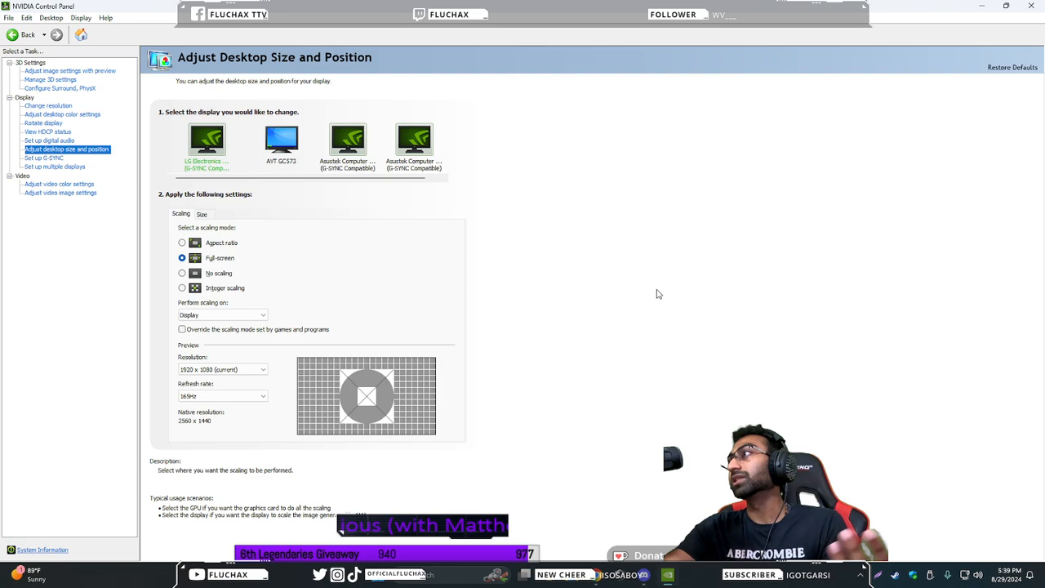
pyautogui.moveTo(457, 333)
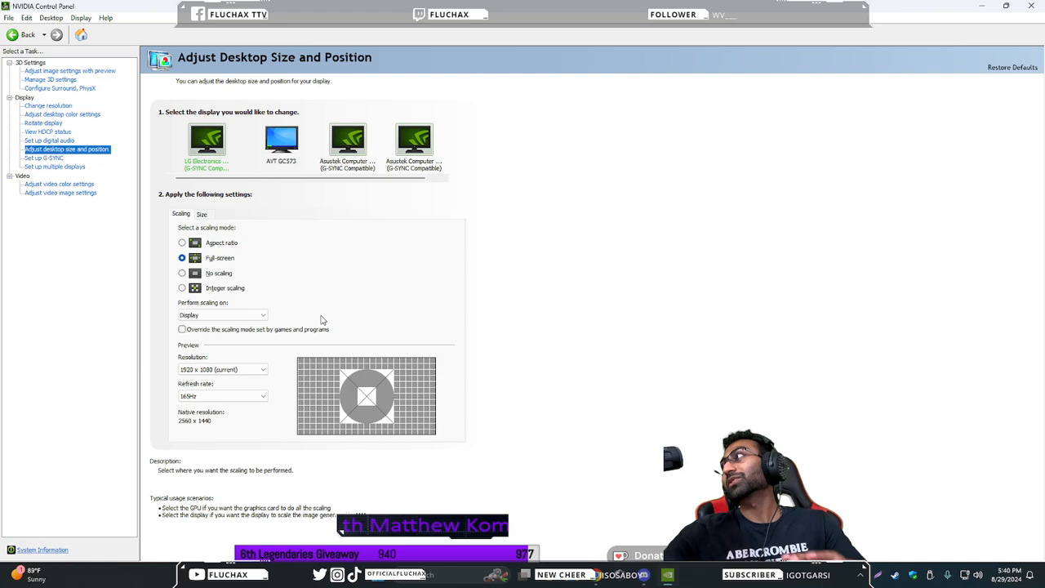
pyautogui.moveTo(286, 326)
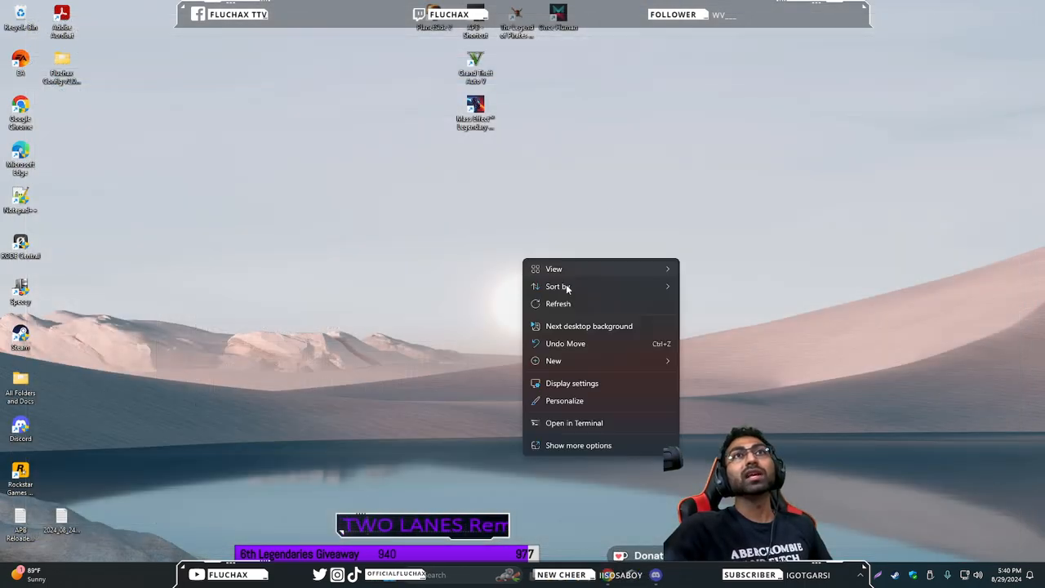
pyautogui.click(452, 332)
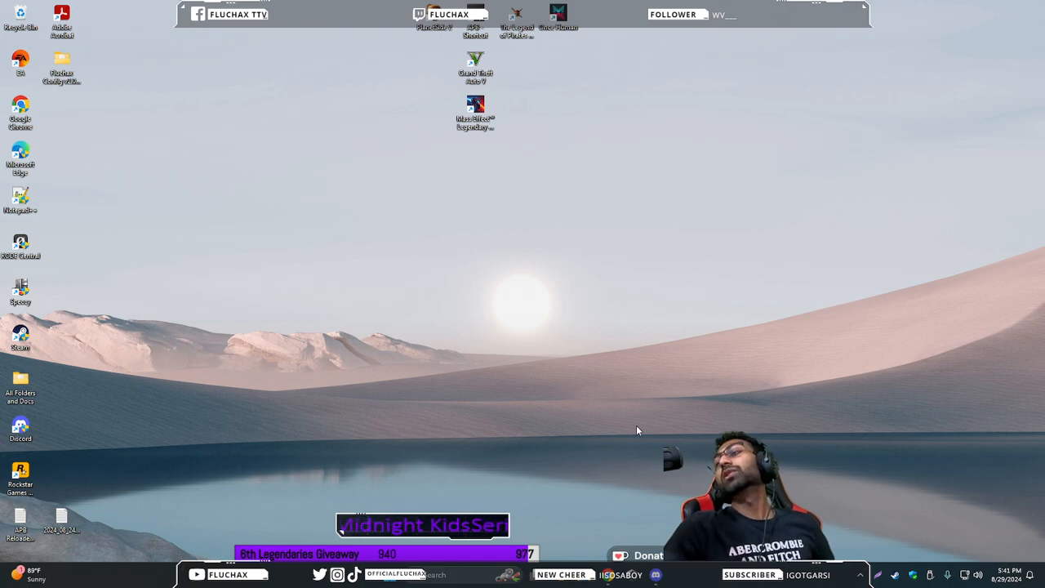
pyautogui.moveTo(503, 297)
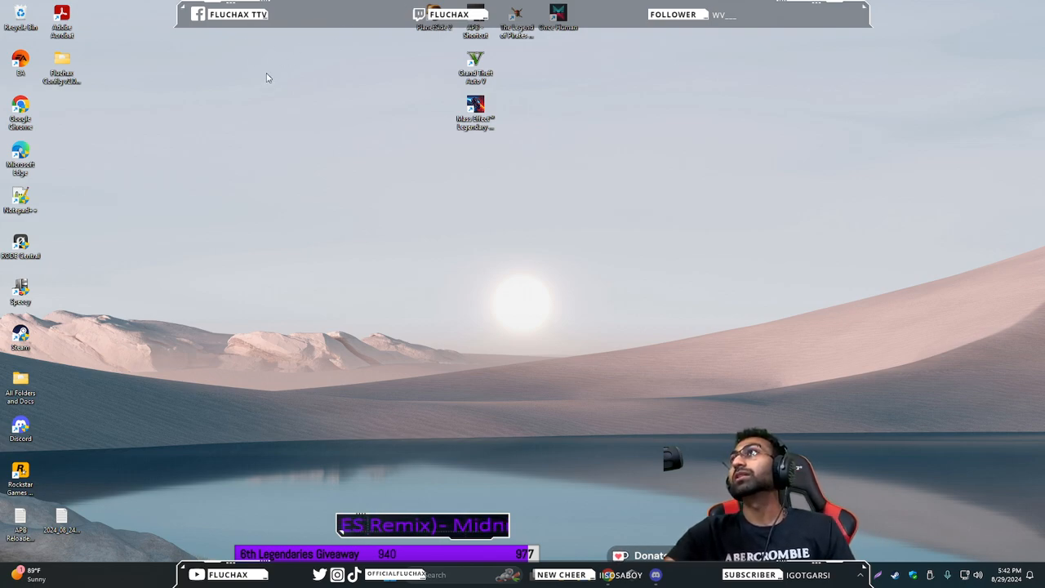
pyautogui.moveTo(533, 263)
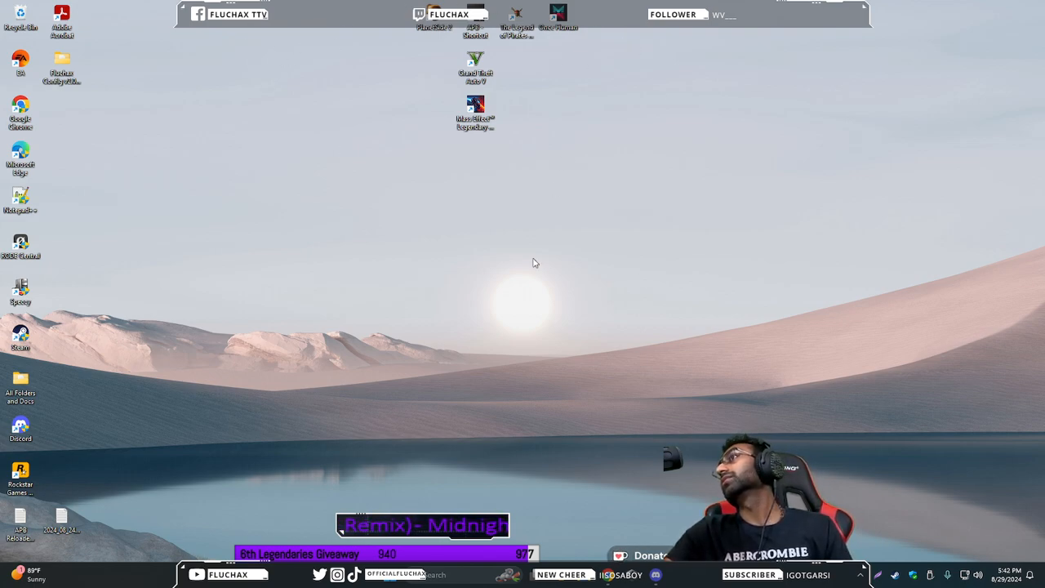
pyautogui.moveTo(719, 252)
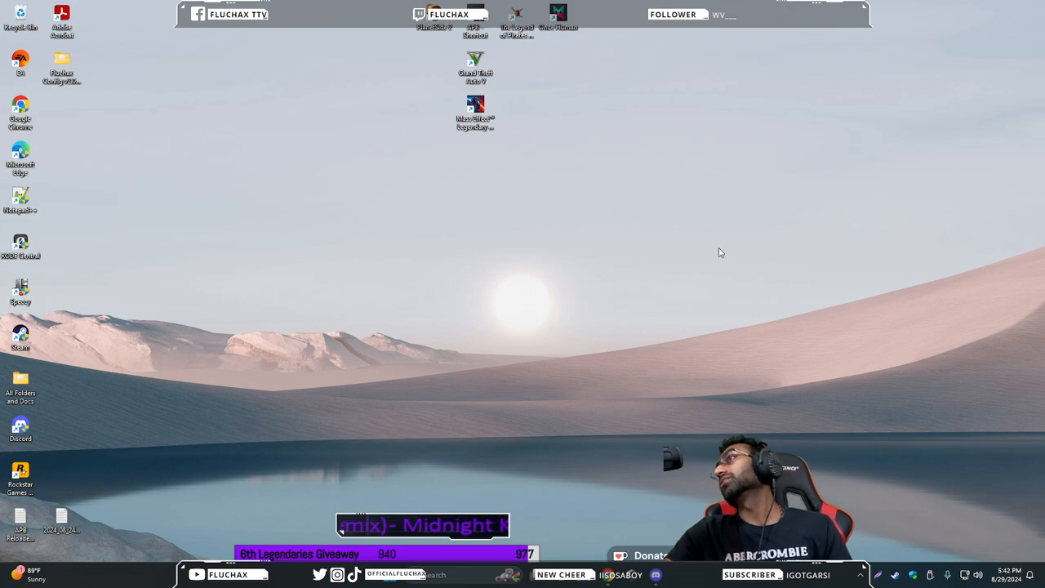
pyautogui.moveTo(493, 243)
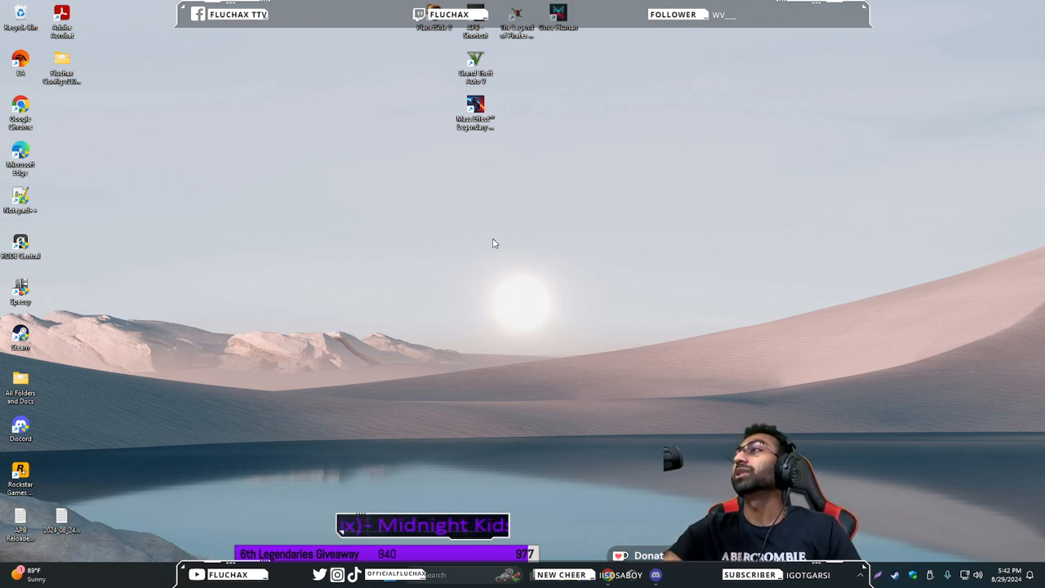